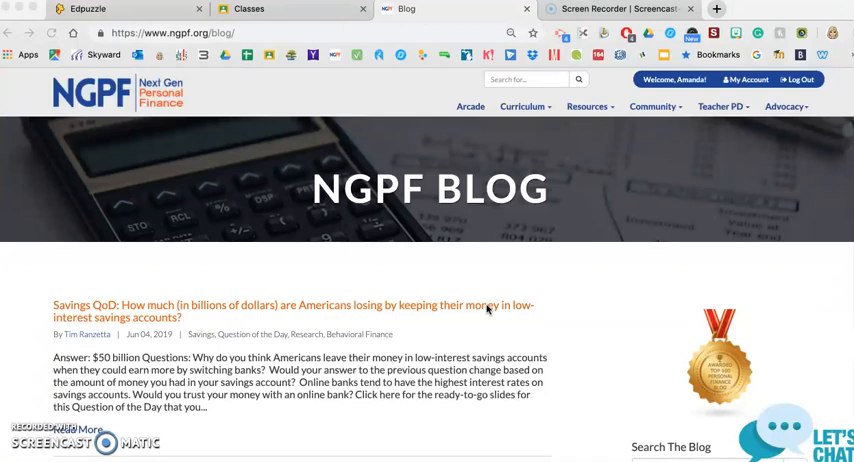
pyautogui.moveTo(620, 258)
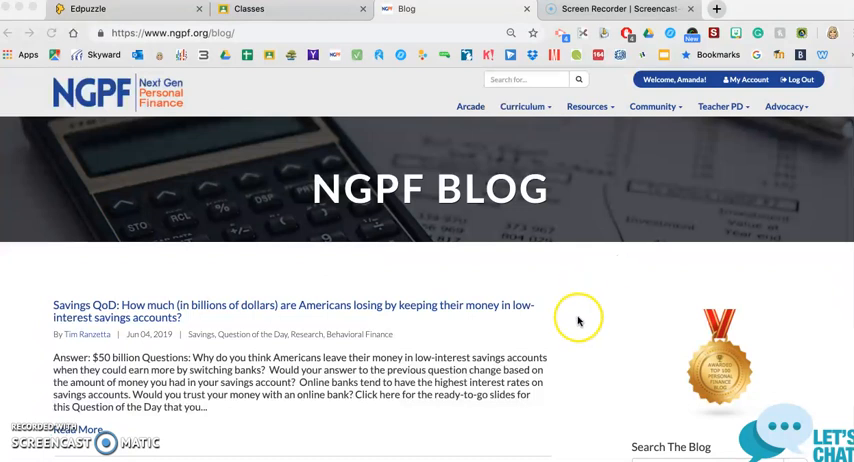
pyautogui.moveTo(580, 320)
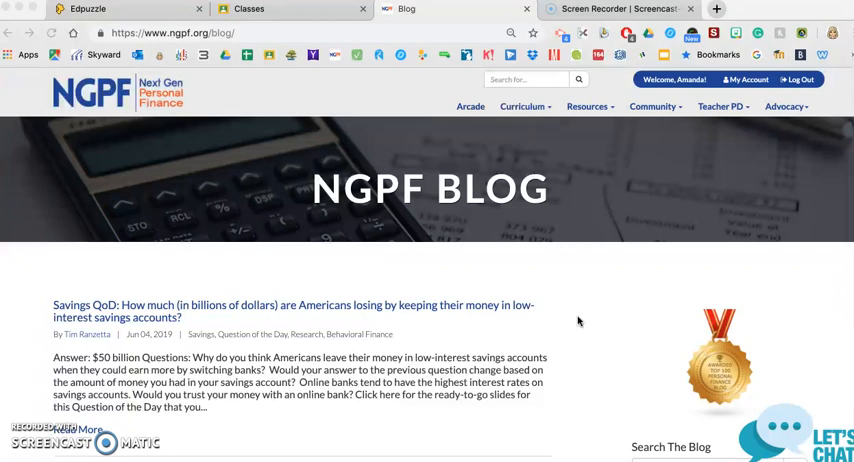
# Choose EdPuzzle Thursday from the sidebar Categories list to show its posts
pyautogui.scroll(-3)
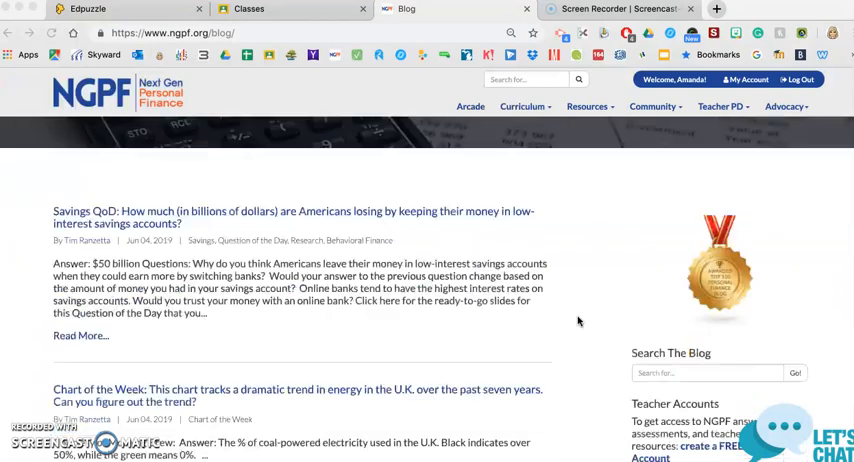
pyautogui.scroll(-3)
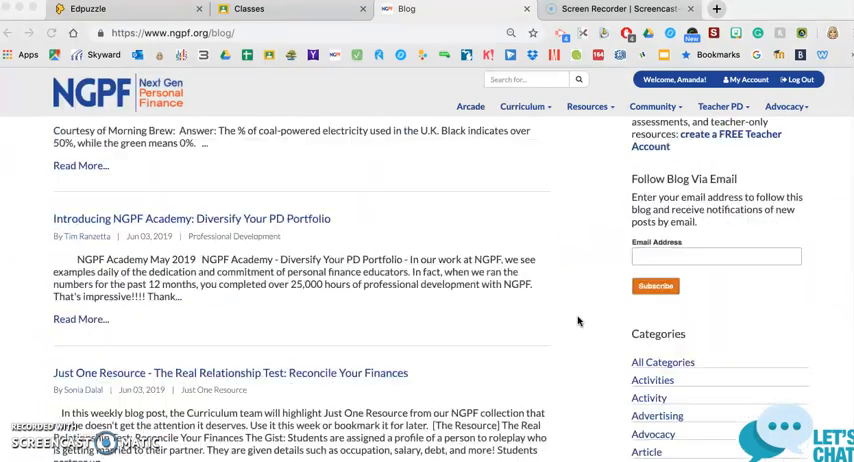
pyautogui.scroll(-3)
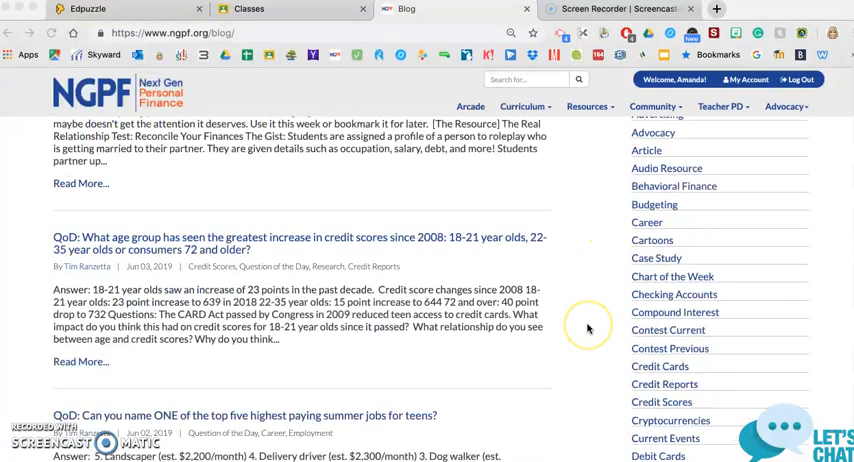
pyautogui.scroll(-3)
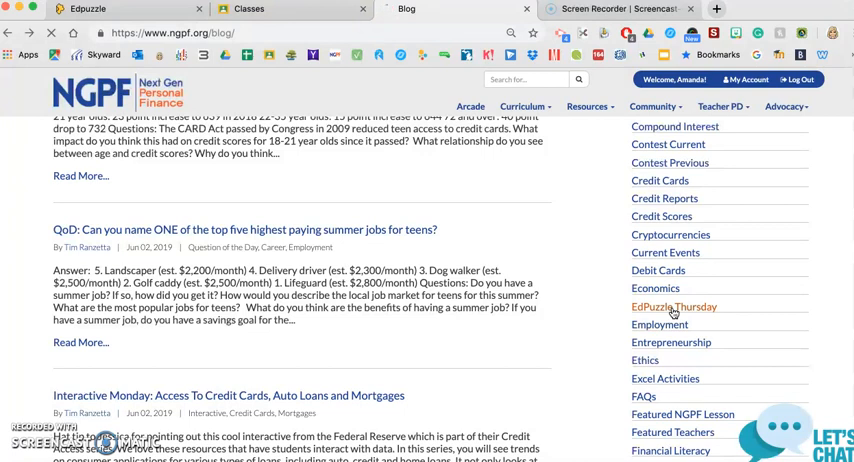
pyautogui.click(672, 306)
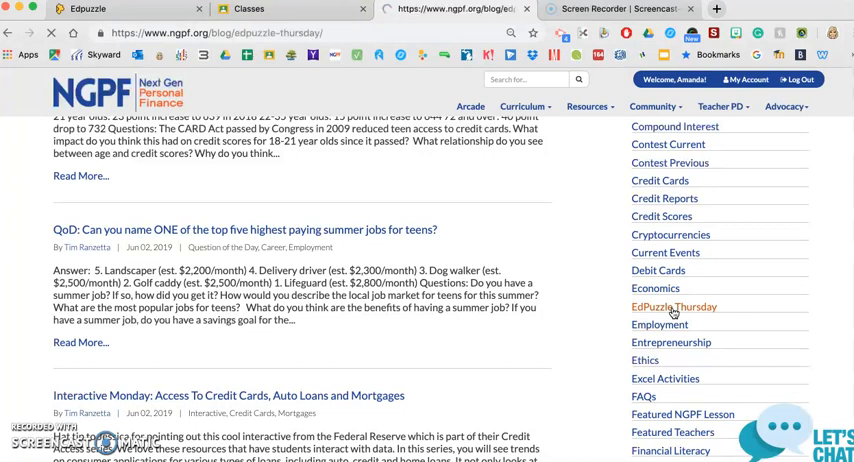
pyautogui.click(660, 308)
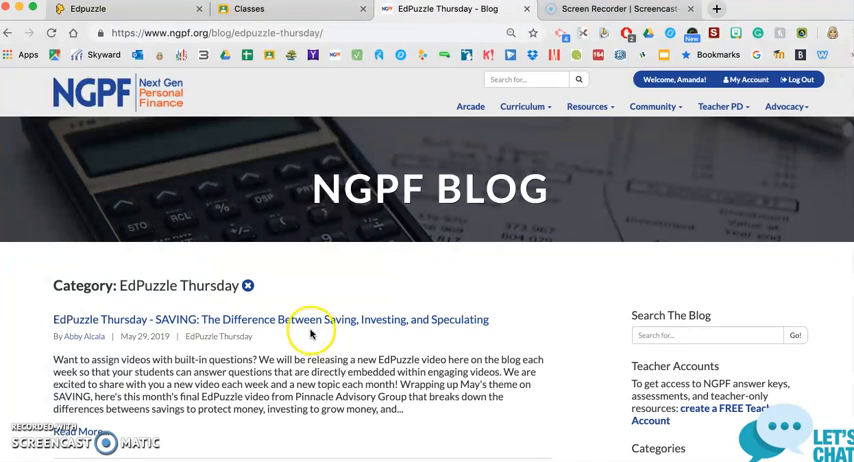
pyautogui.moveTo(286, 324)
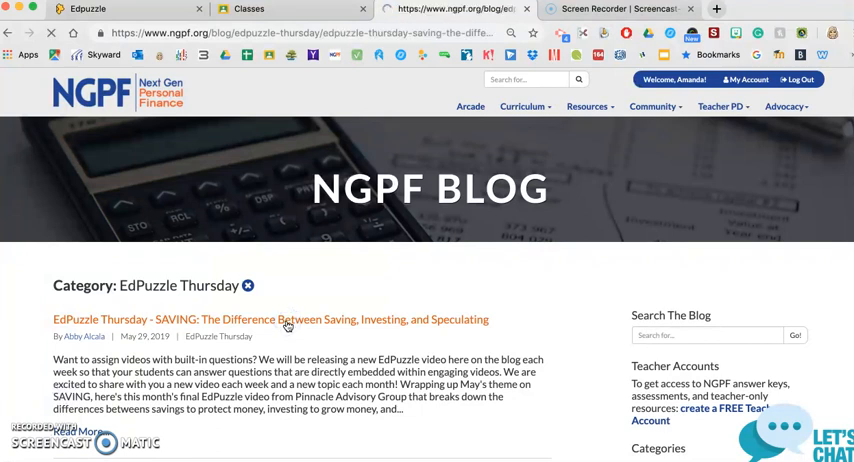
# View the 'EdPuzzle Thursday - SAVING' post down to its embedded video
pyautogui.click(288, 320)
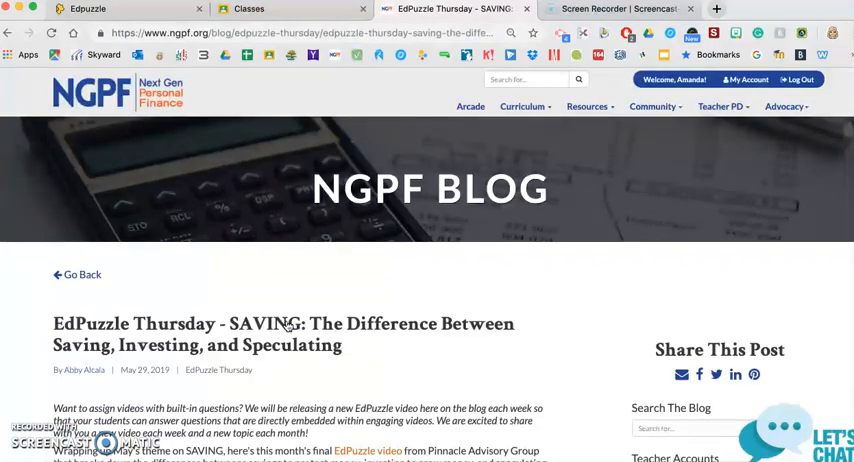
pyautogui.moveTo(252, 380)
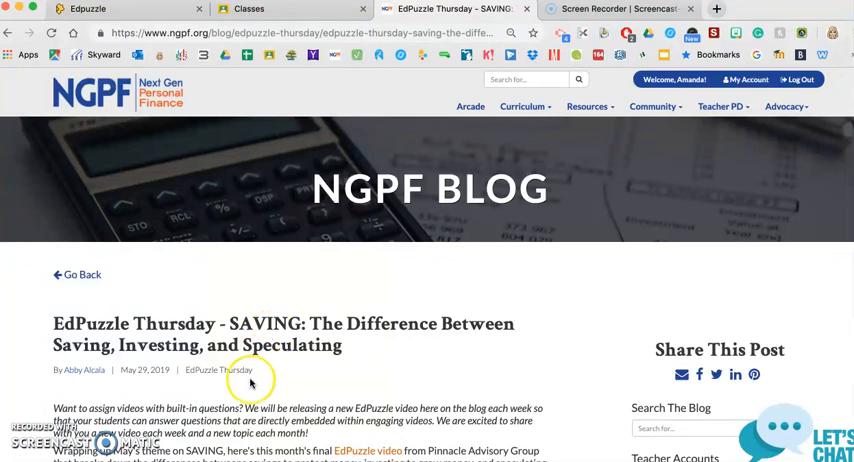
pyautogui.scroll(-3)
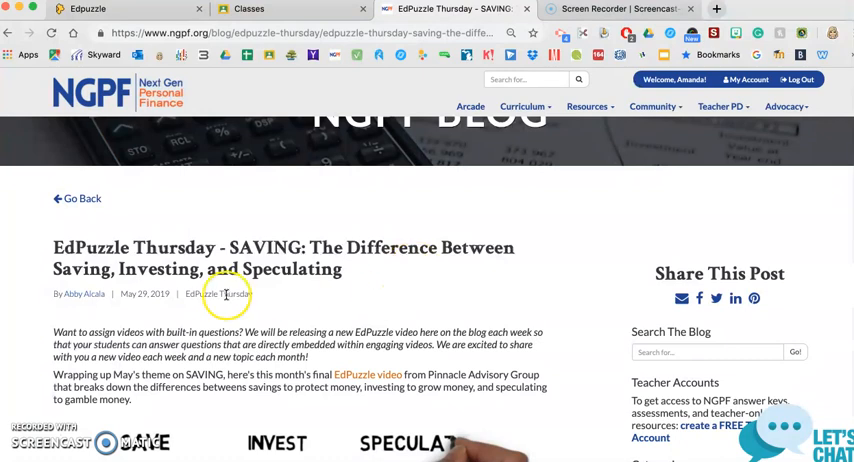
pyautogui.scroll(-3)
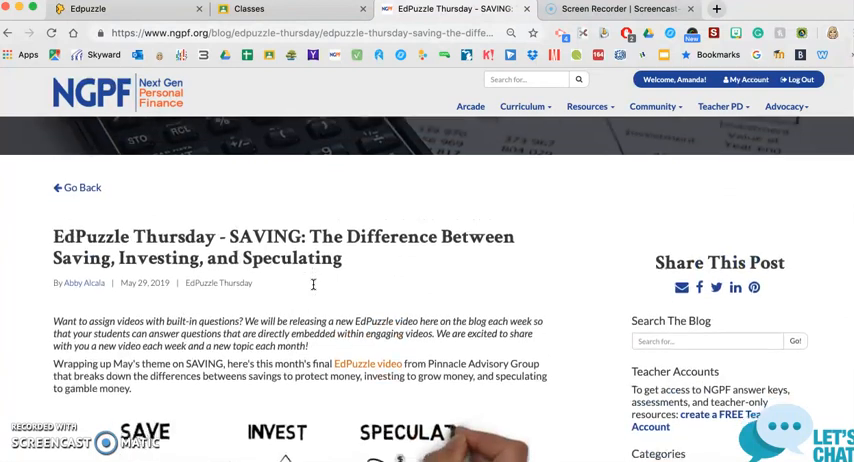
pyautogui.scroll(-3)
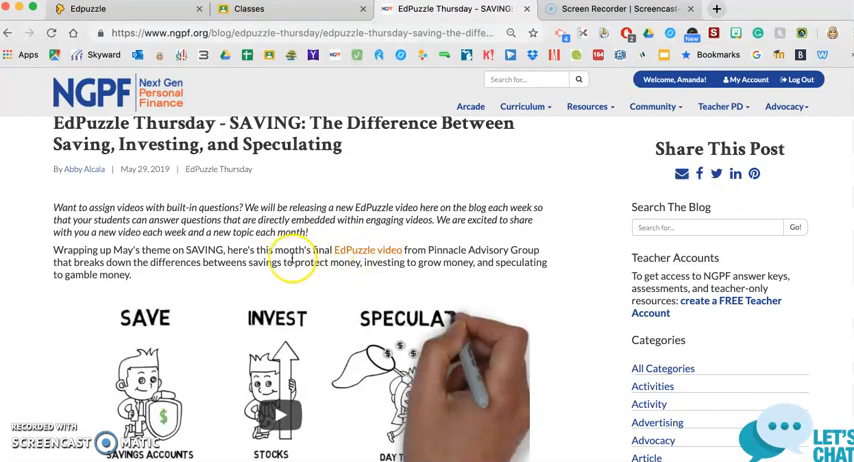
pyautogui.scroll(-3)
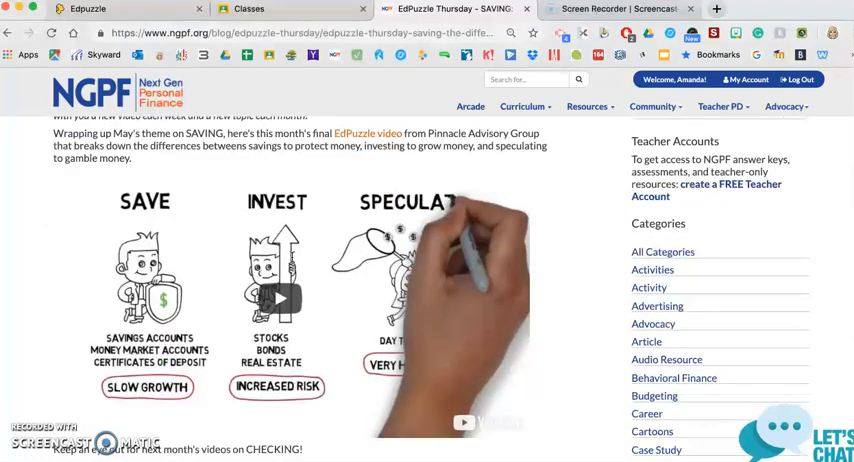
pyautogui.scroll(-3)
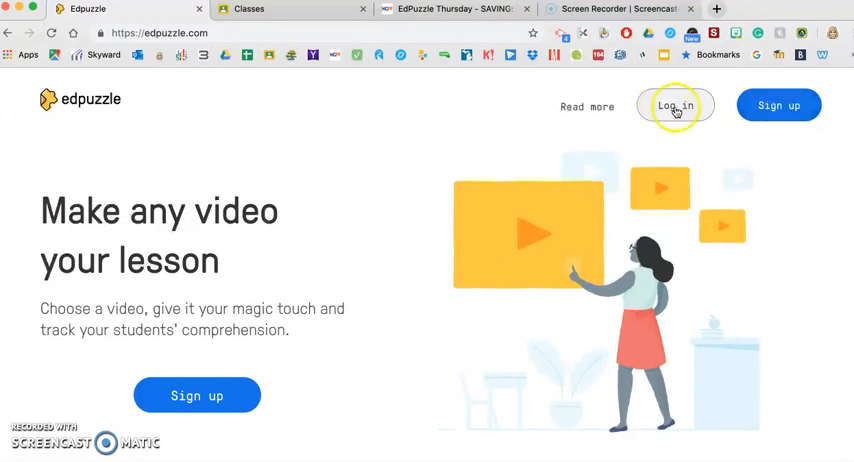
# Log in to Edpuzzle with a Google account
pyautogui.click(678, 104)
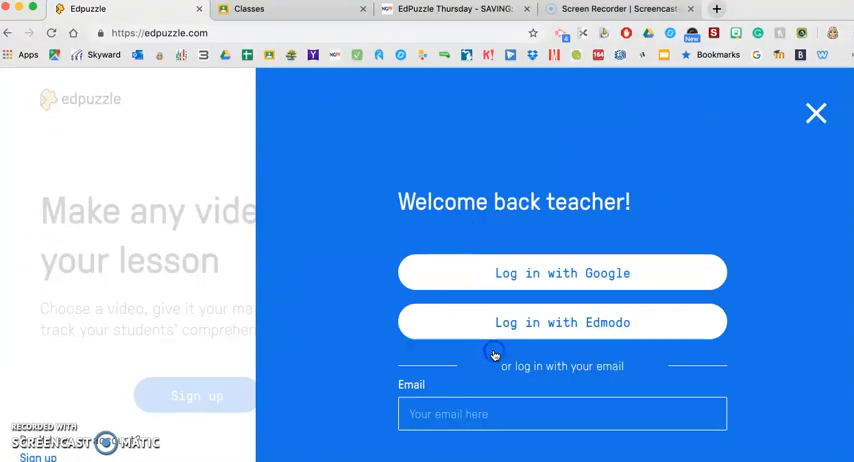
pyautogui.click(562, 272)
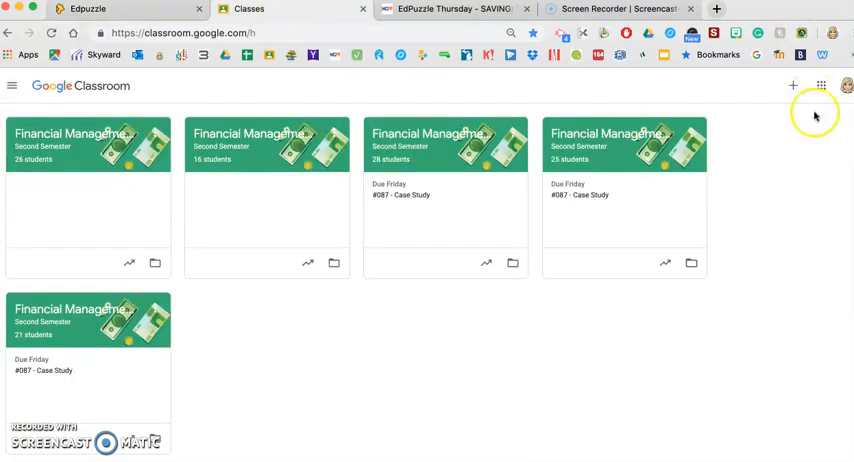
# Create a new Google Classroom class named Demonstration Class
pyautogui.click(792, 84)
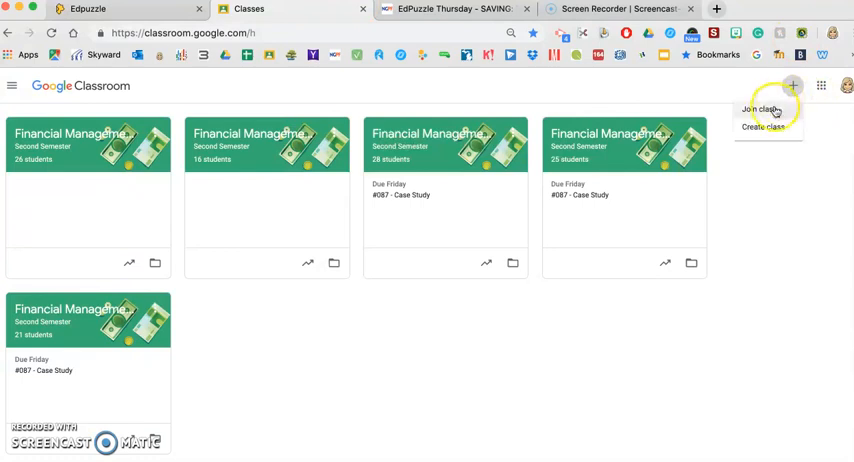
pyautogui.click(762, 128)
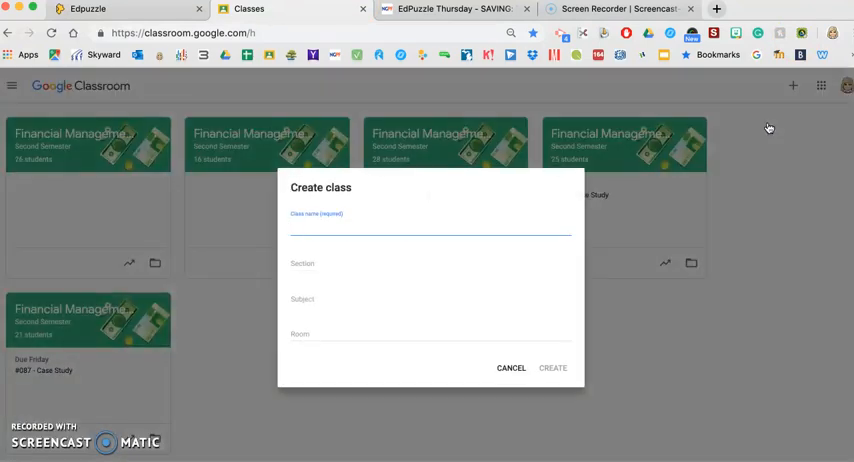
pyautogui.write('Demonstration C')
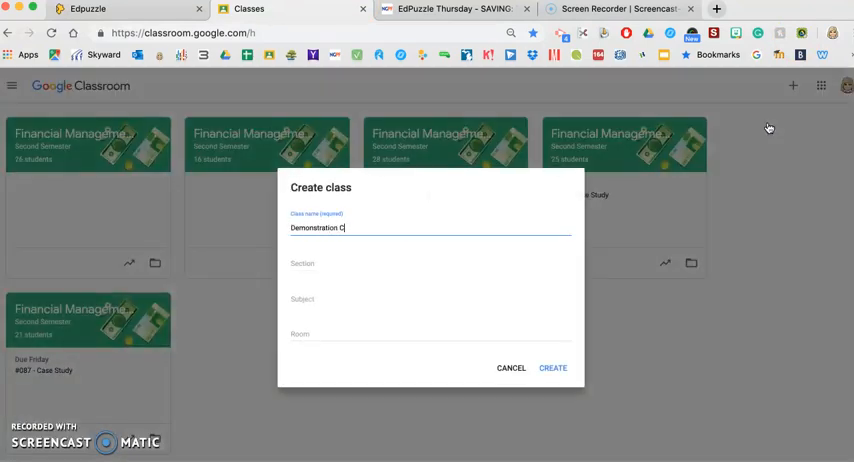
pyautogui.click(552, 368)
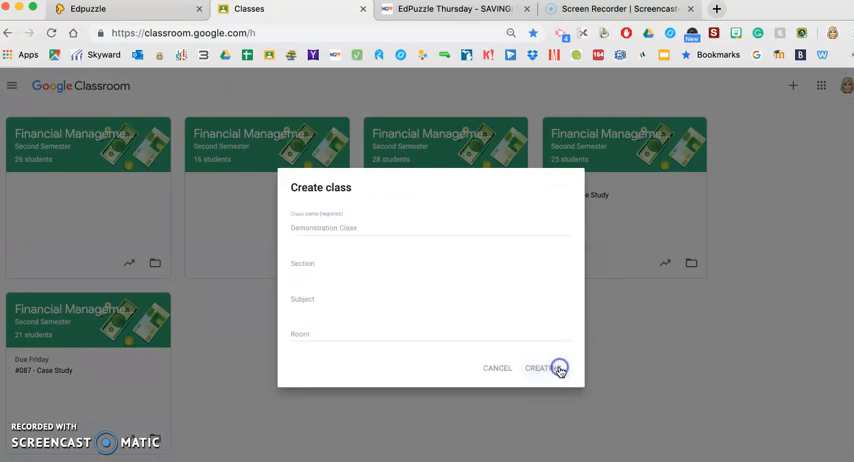
pyautogui.click(540, 368)
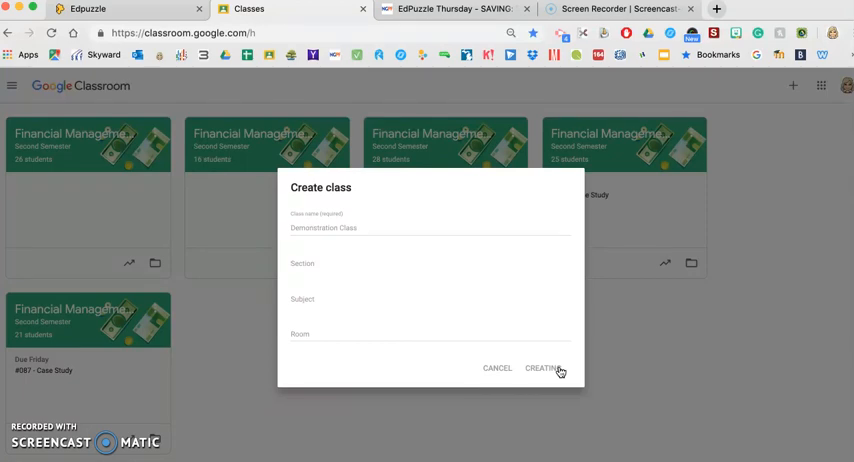
pyautogui.click(542, 368)
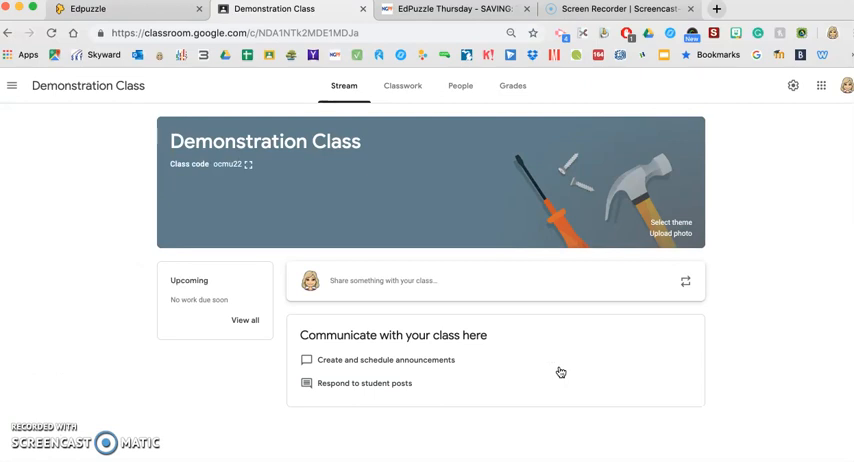
pyautogui.moveTo(112, 64)
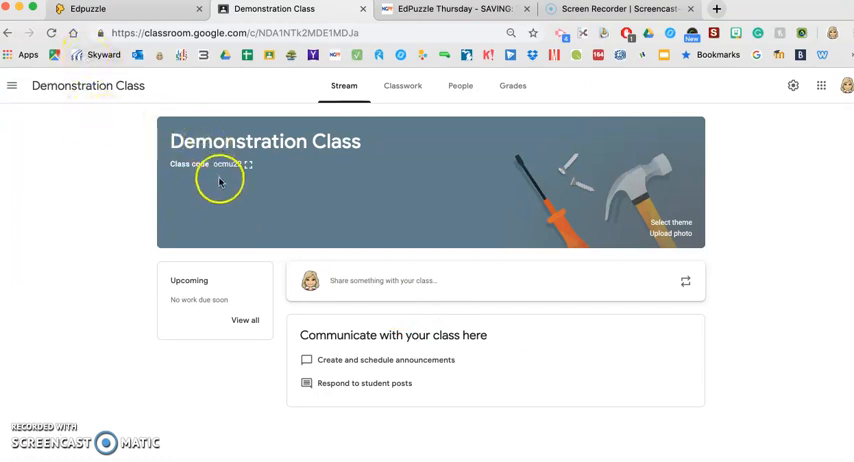
pyautogui.moveTo(336, 164)
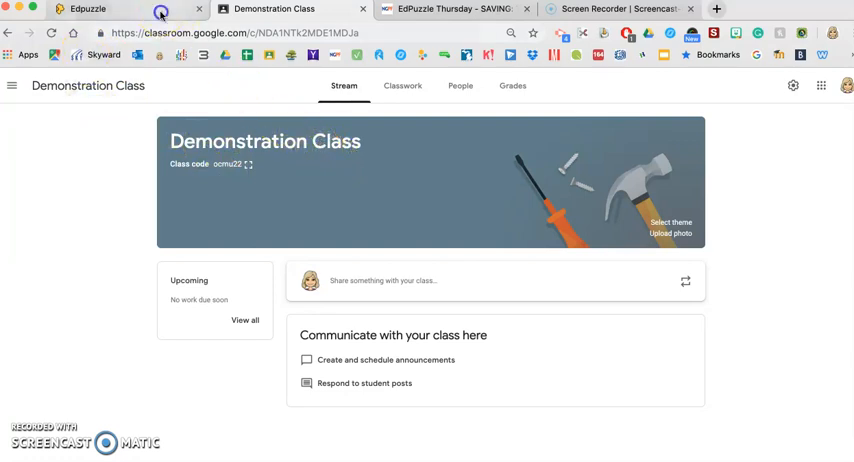
# Return to the Edpuzzle home page from the Demonstration Class stream
pyautogui.click(76, 8)
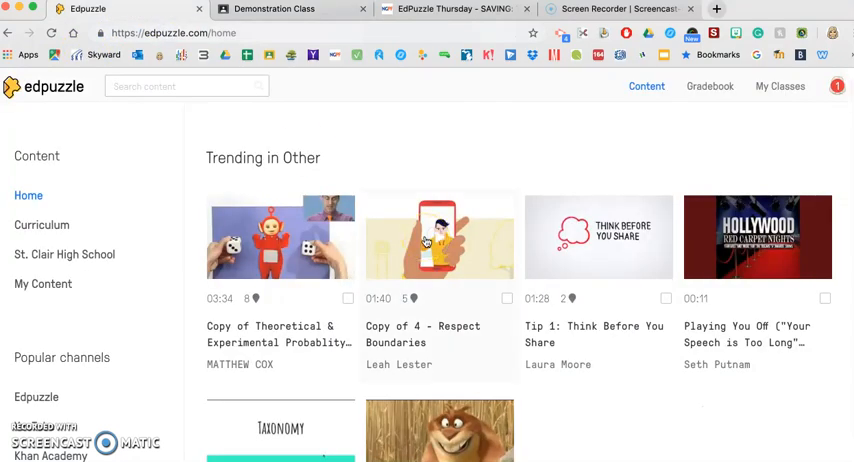
pyautogui.moveTo(768, 88)
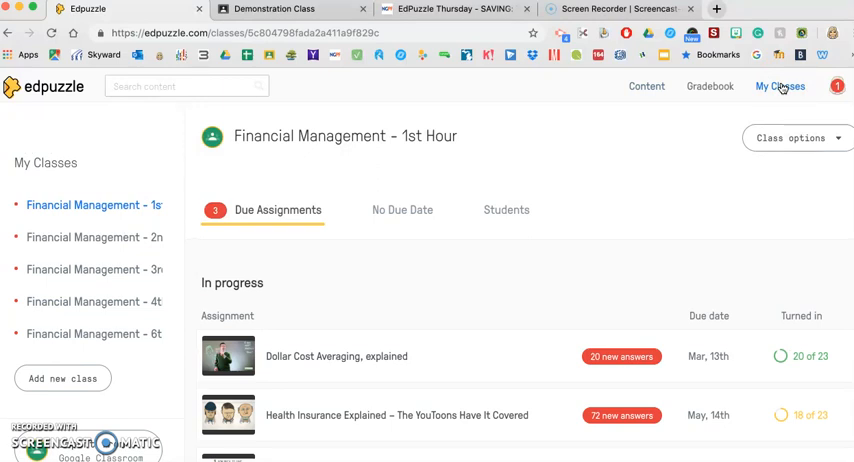
pyautogui.moveTo(116, 312)
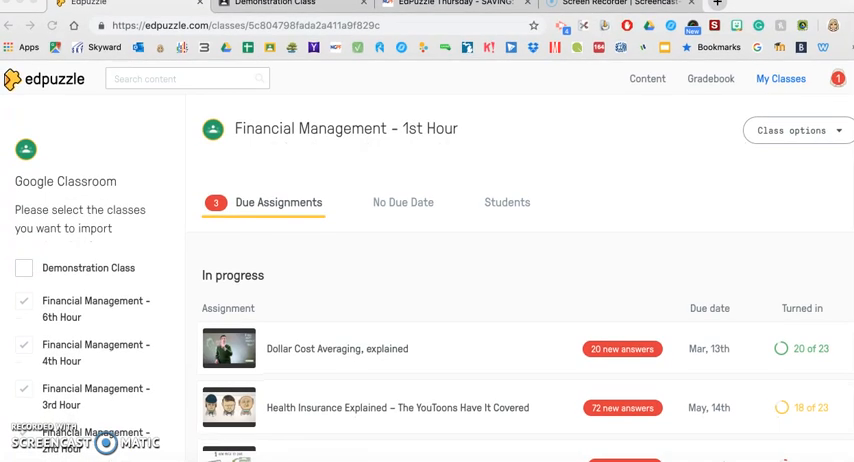
pyautogui.moveTo(94, 360)
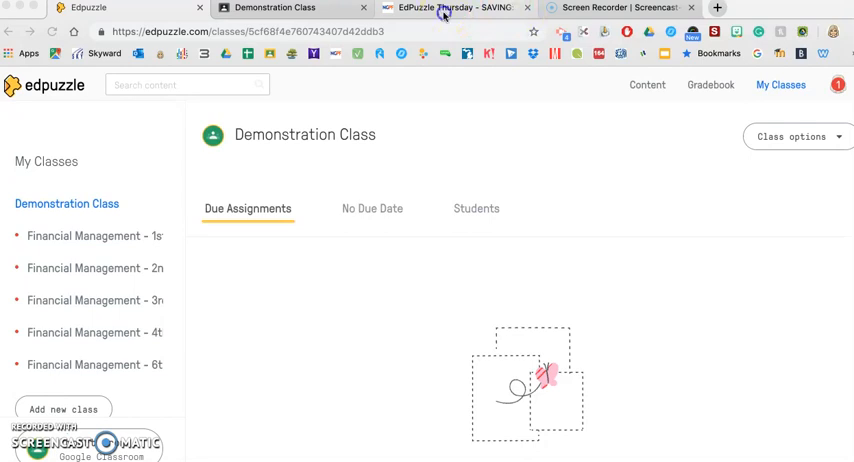
# Follow the blog post's EdPuzzle video link to the Saving, Investing, and Speculating video
pyautogui.click(444, 8)
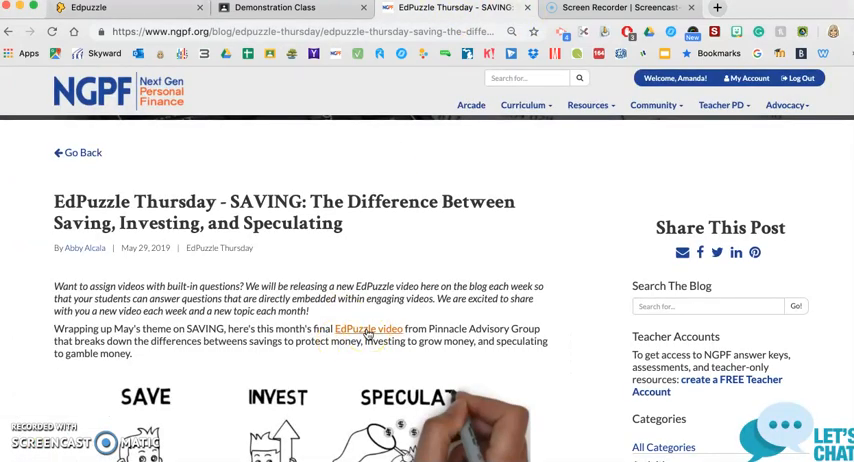
pyautogui.click(368, 328)
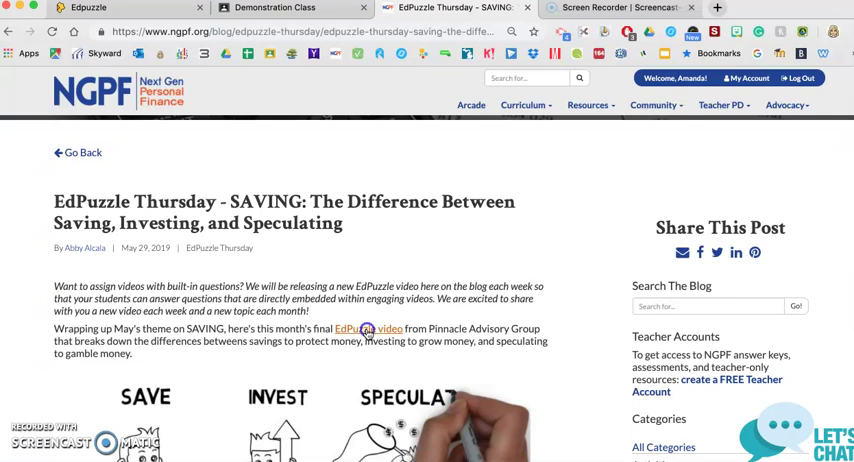
pyautogui.click(374, 328)
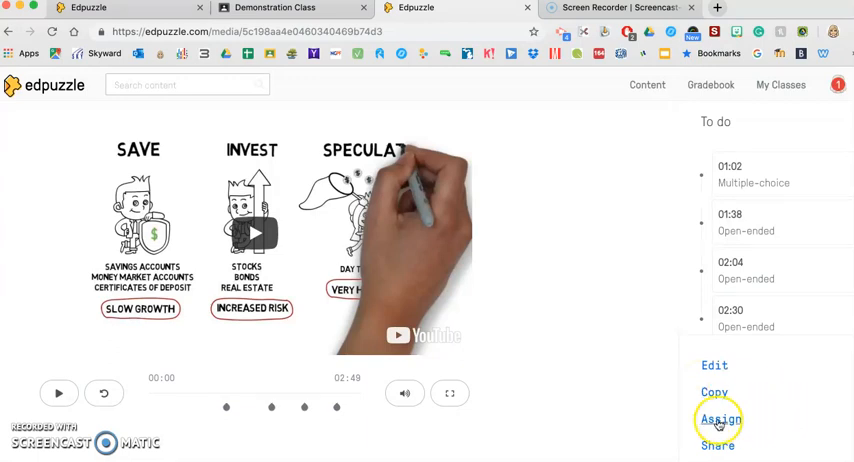
# Begin assigning the video, due June 5 at 11:59 PM, with Demonstration Class ticked
pyautogui.click(716, 420)
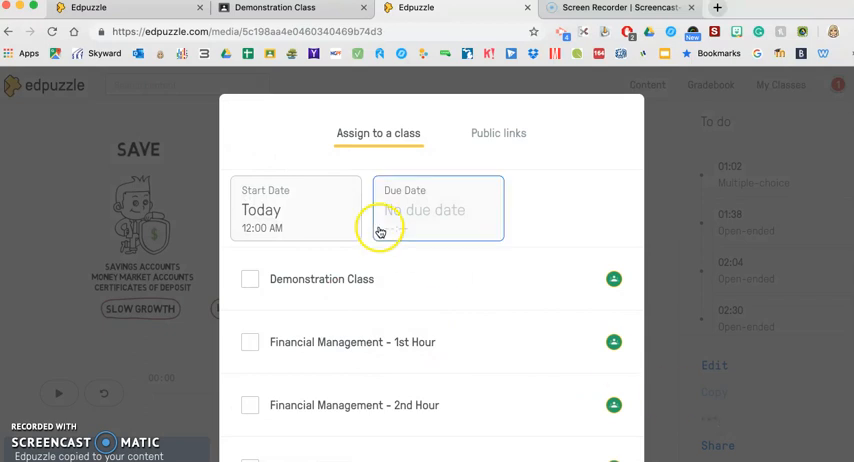
pyautogui.click(436, 210)
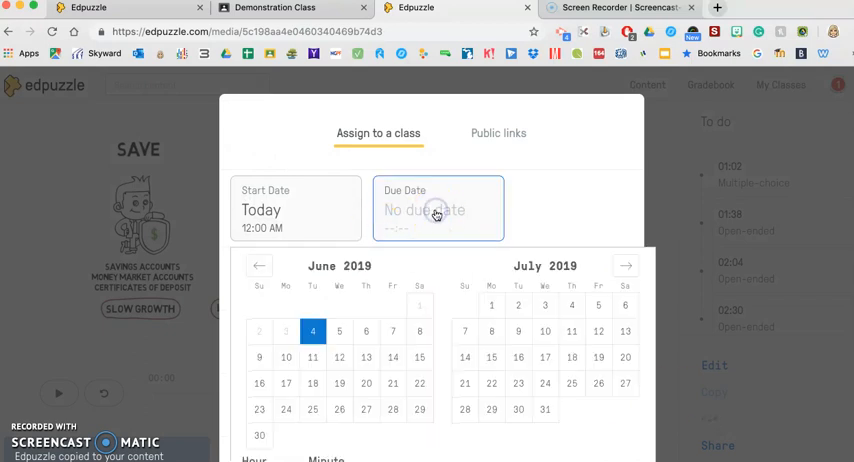
pyautogui.click(338, 332)
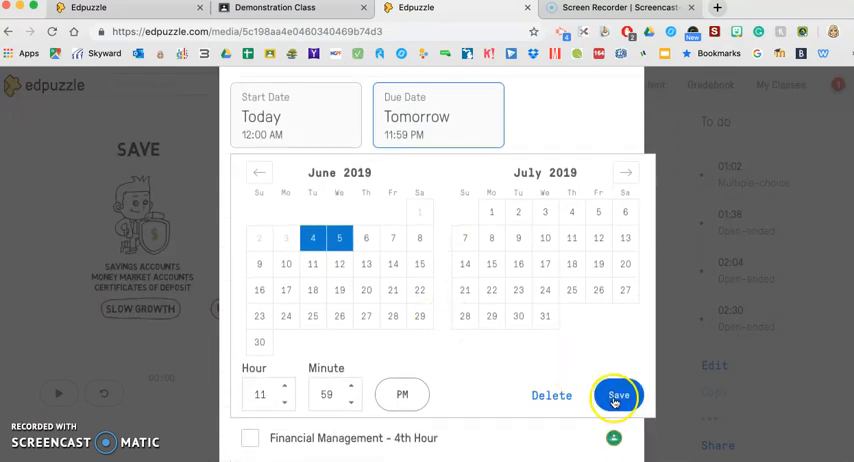
pyautogui.click(614, 394)
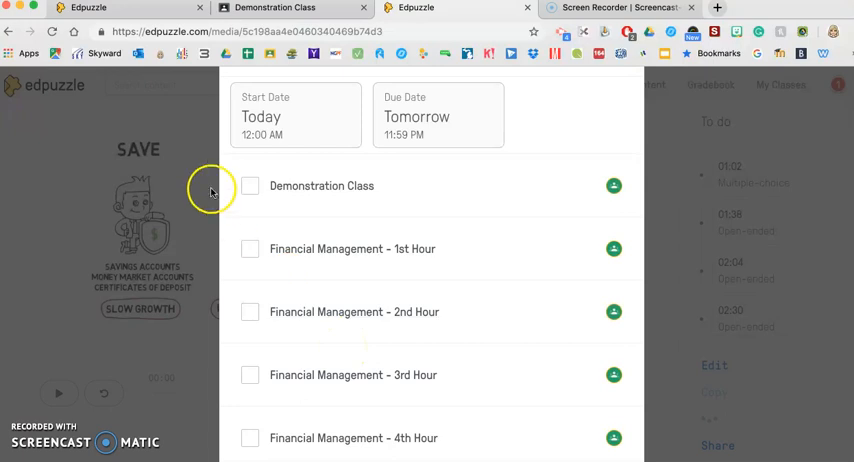
pyautogui.click(248, 186)
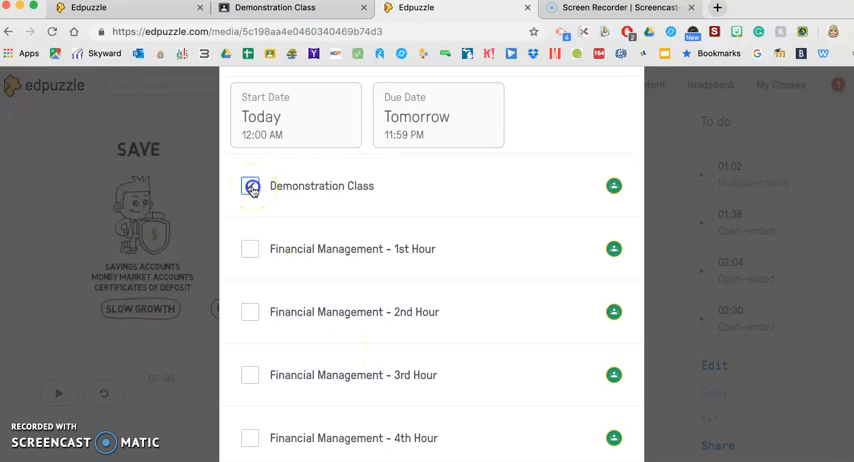
# Turn on Prevent Skipping and Post on Google Classroom, and assign the video
pyautogui.scroll(-3)
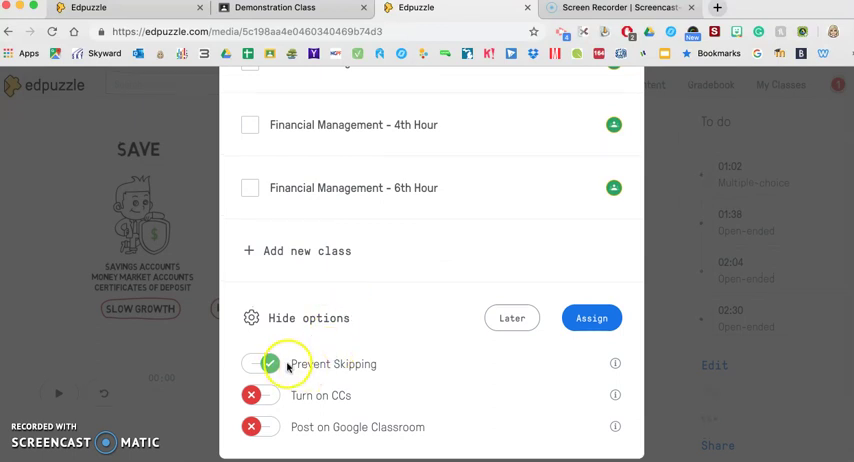
pyautogui.moveTo(336, 372)
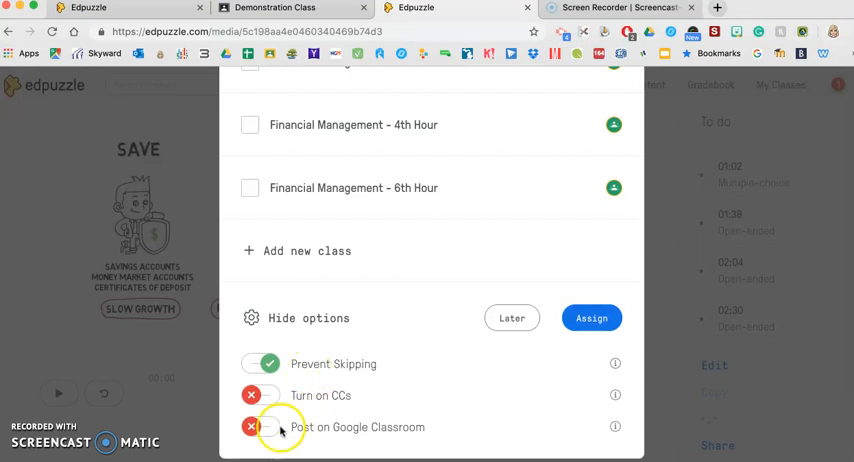
pyautogui.click(264, 428)
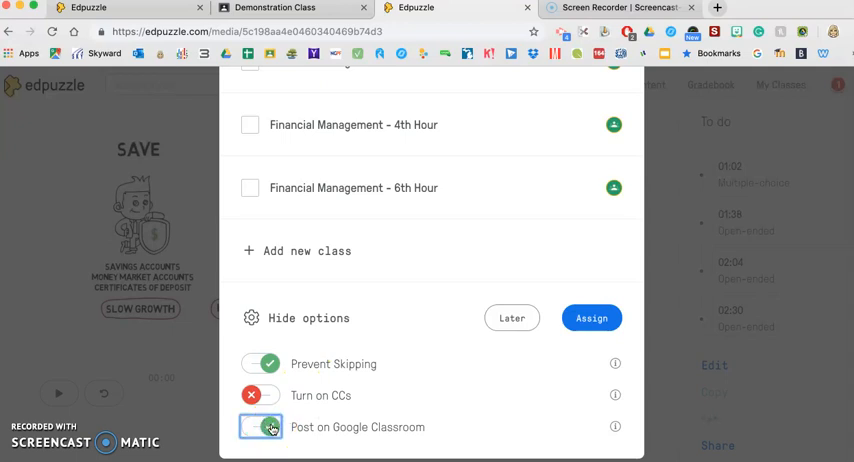
pyautogui.click(262, 428)
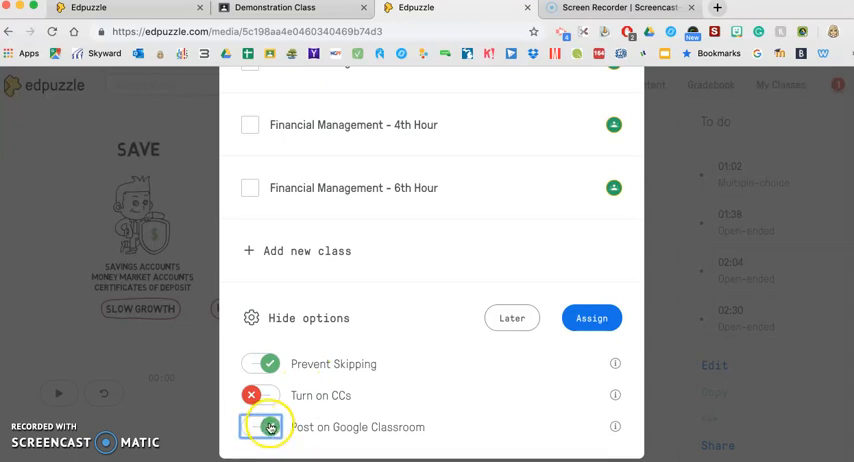
pyautogui.click(264, 426)
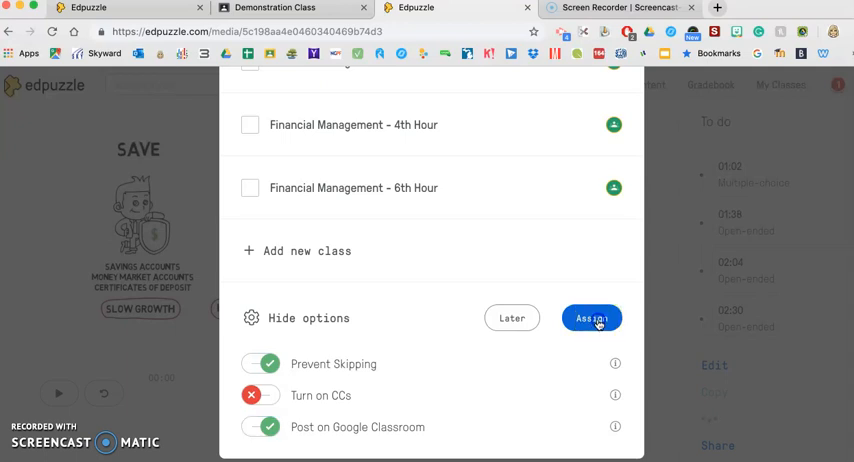
pyautogui.click(600, 318)
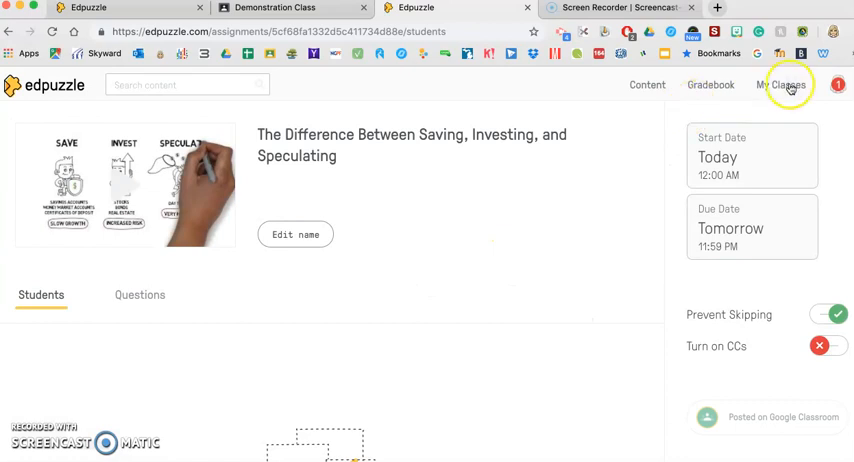
# View Demonstration Class in My Classes showing the video as an in-progress assignment
pyautogui.click(772, 84)
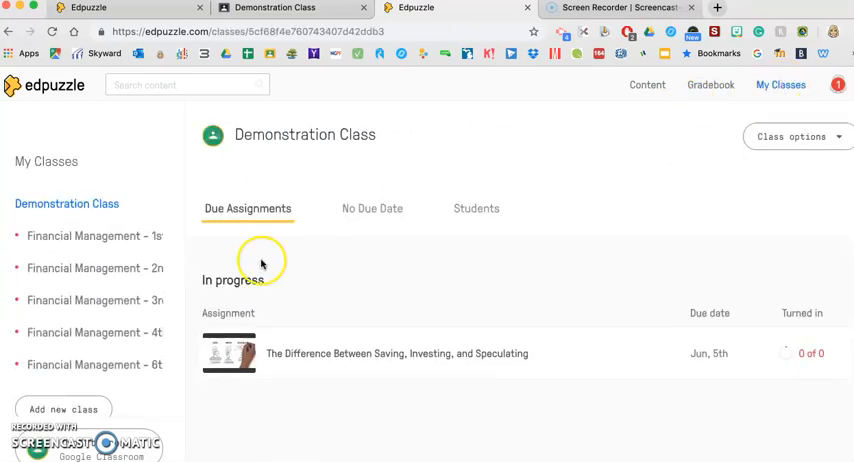
pyautogui.moveTo(302, 340)
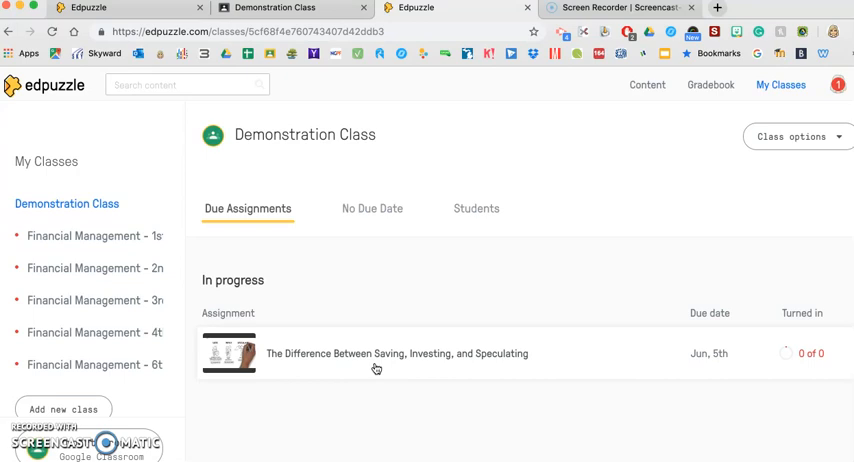
pyautogui.moveTo(358, 176)
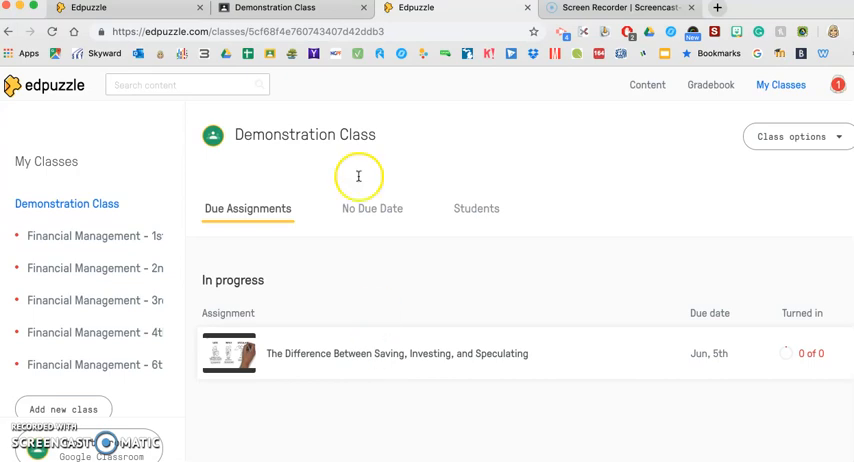
pyautogui.moveTo(280, 12)
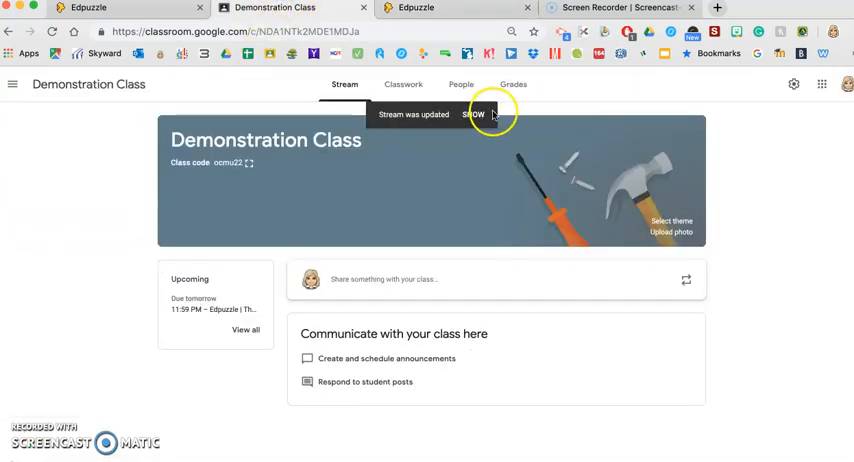
# Show the updated stream and the Classwork list with the Edpuzzle assignment
pyautogui.click(472, 114)
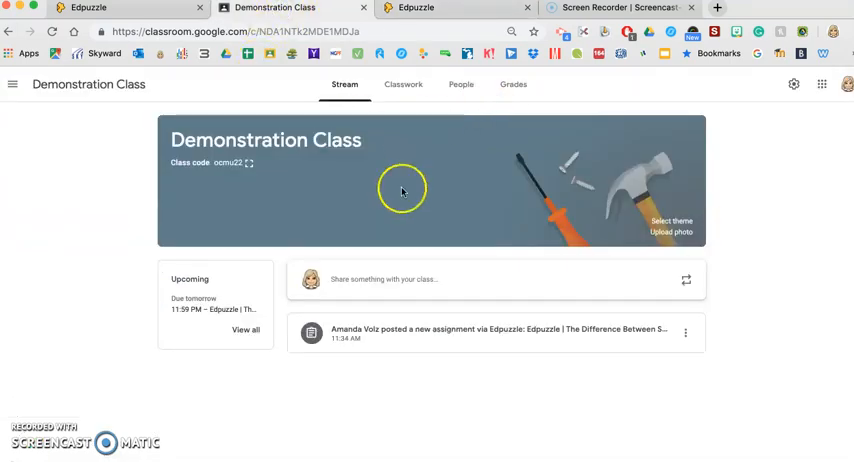
pyautogui.click(404, 84)
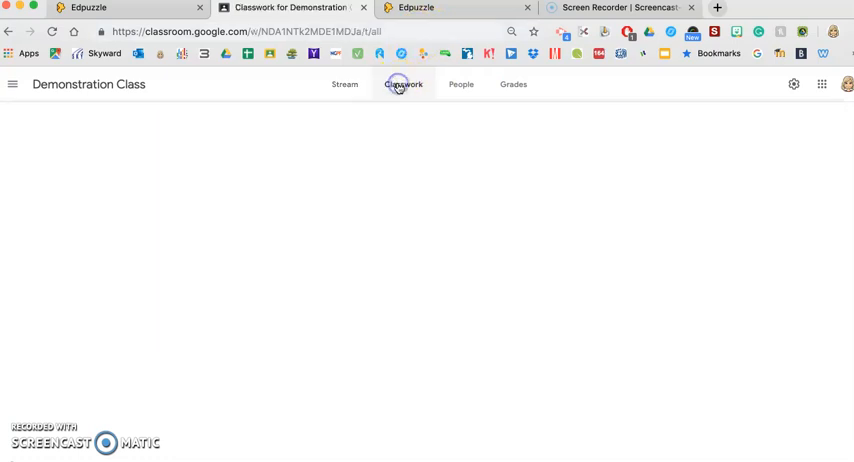
pyautogui.click(402, 84)
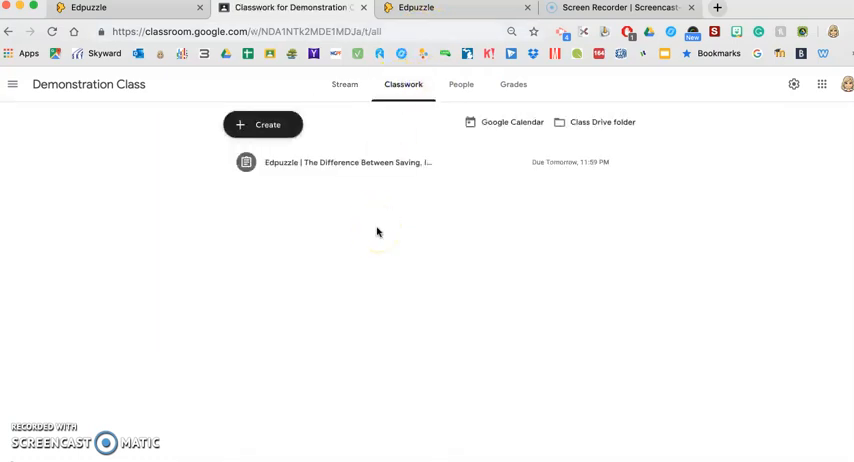
pyautogui.moveTo(620, 164)
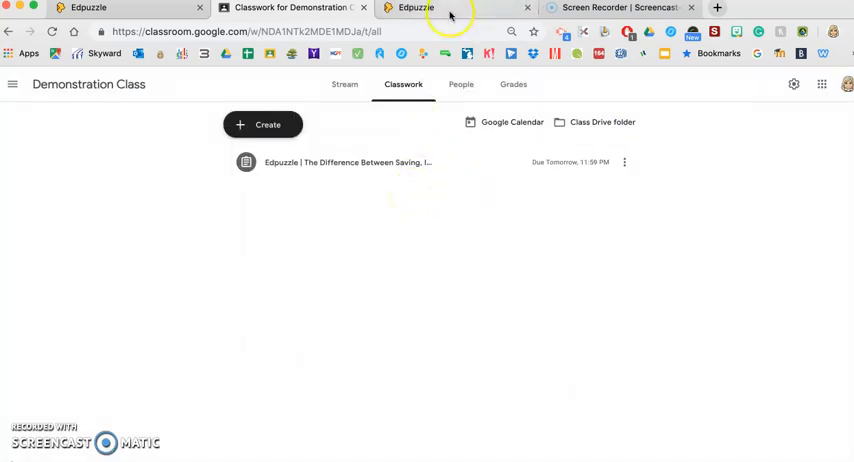
# Switch back to the Edpuzzle Demonstration Class page showing the assigned video in progress
pyautogui.click(416, 8)
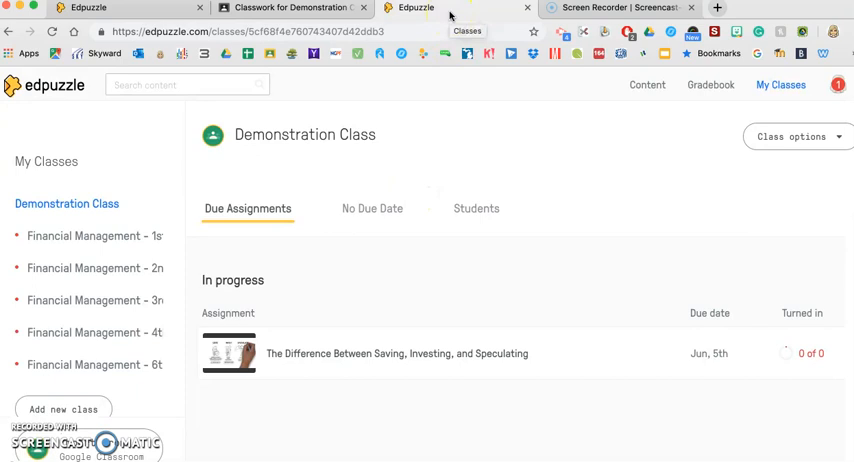
pyautogui.moveTo(348, 238)
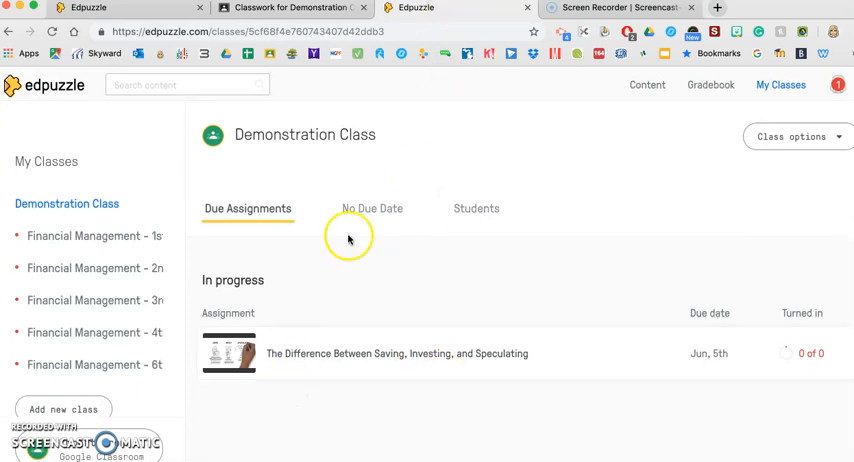
pyautogui.moveTo(364, 126)
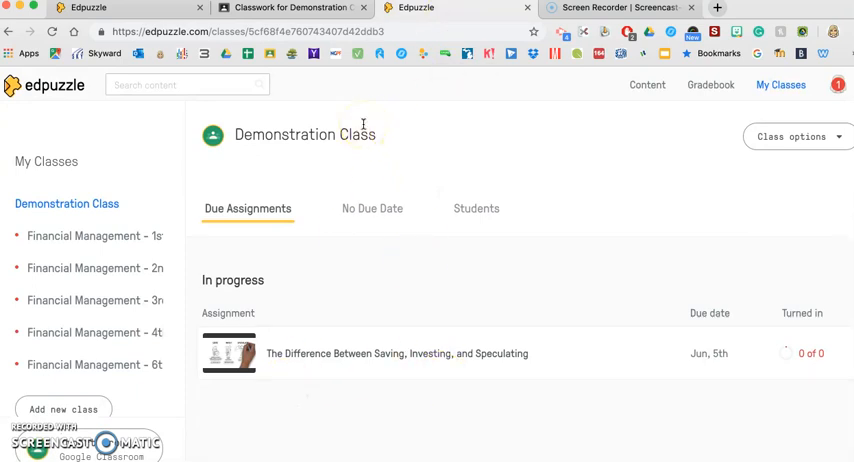
pyautogui.moveTo(204, 370)
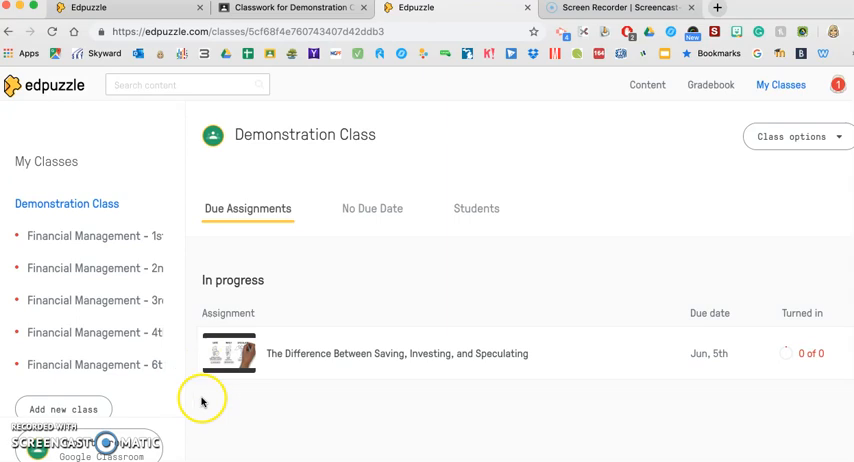
pyautogui.moveTo(62, 432)
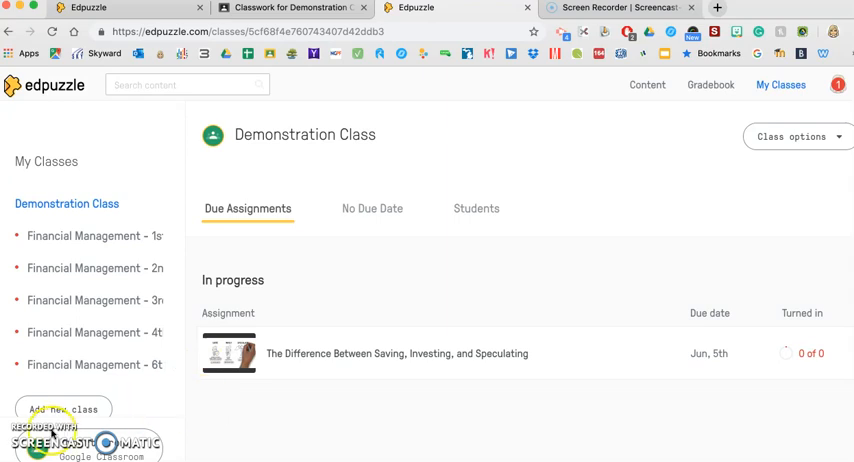